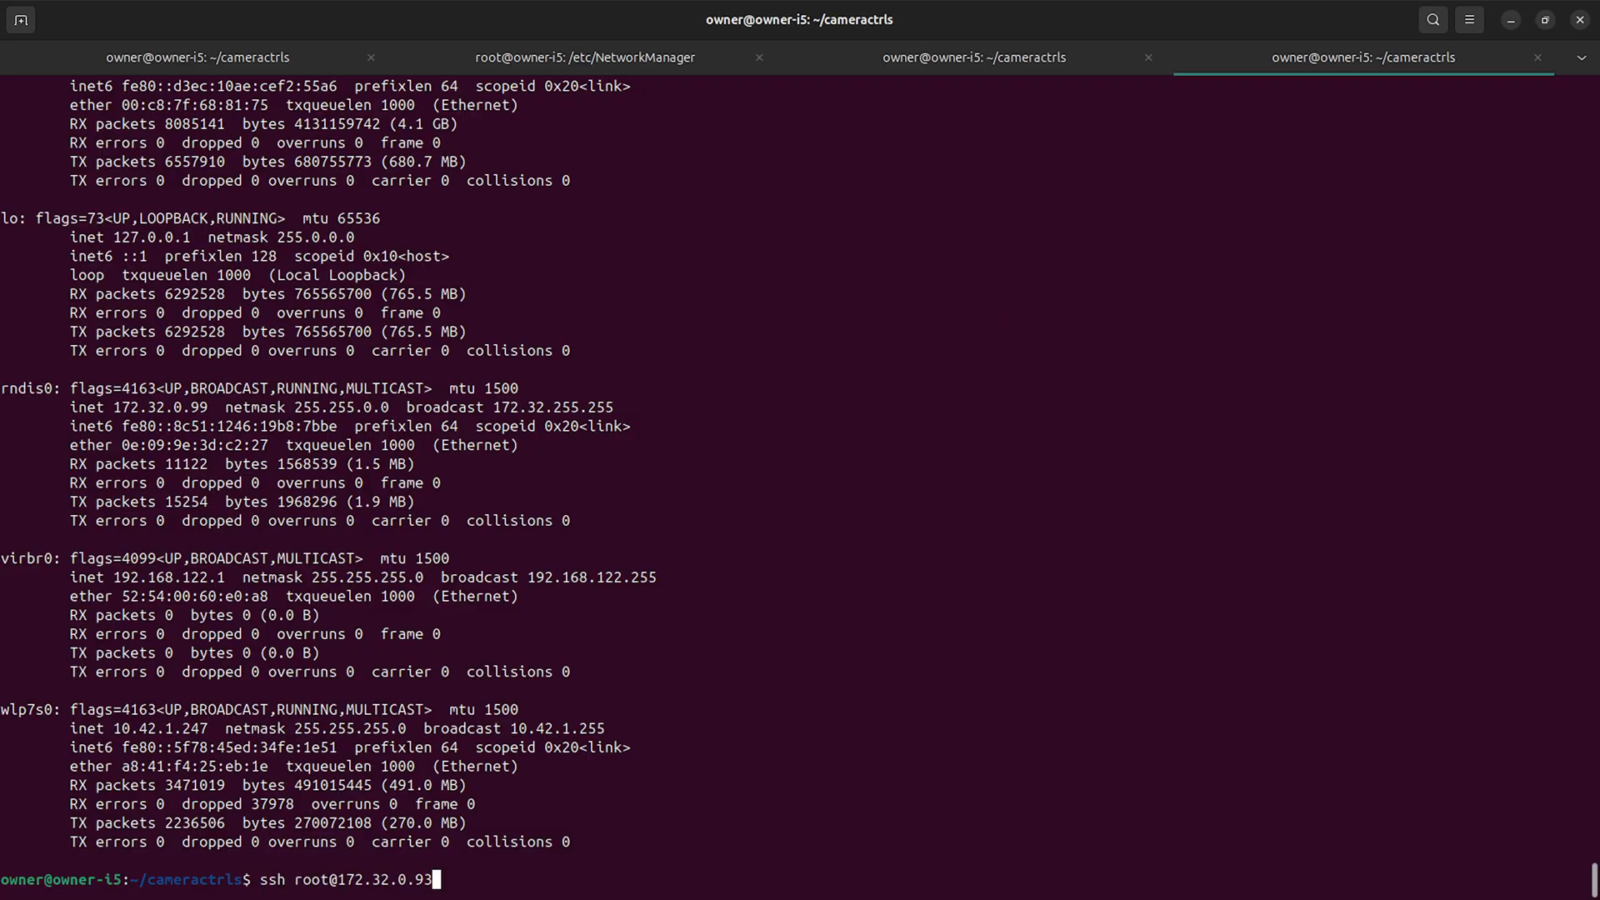
Step: Run the v4l2-ctl command setting the BRIO camera's focus_absolute to 25 in the first terminal tab
text(cd ..)
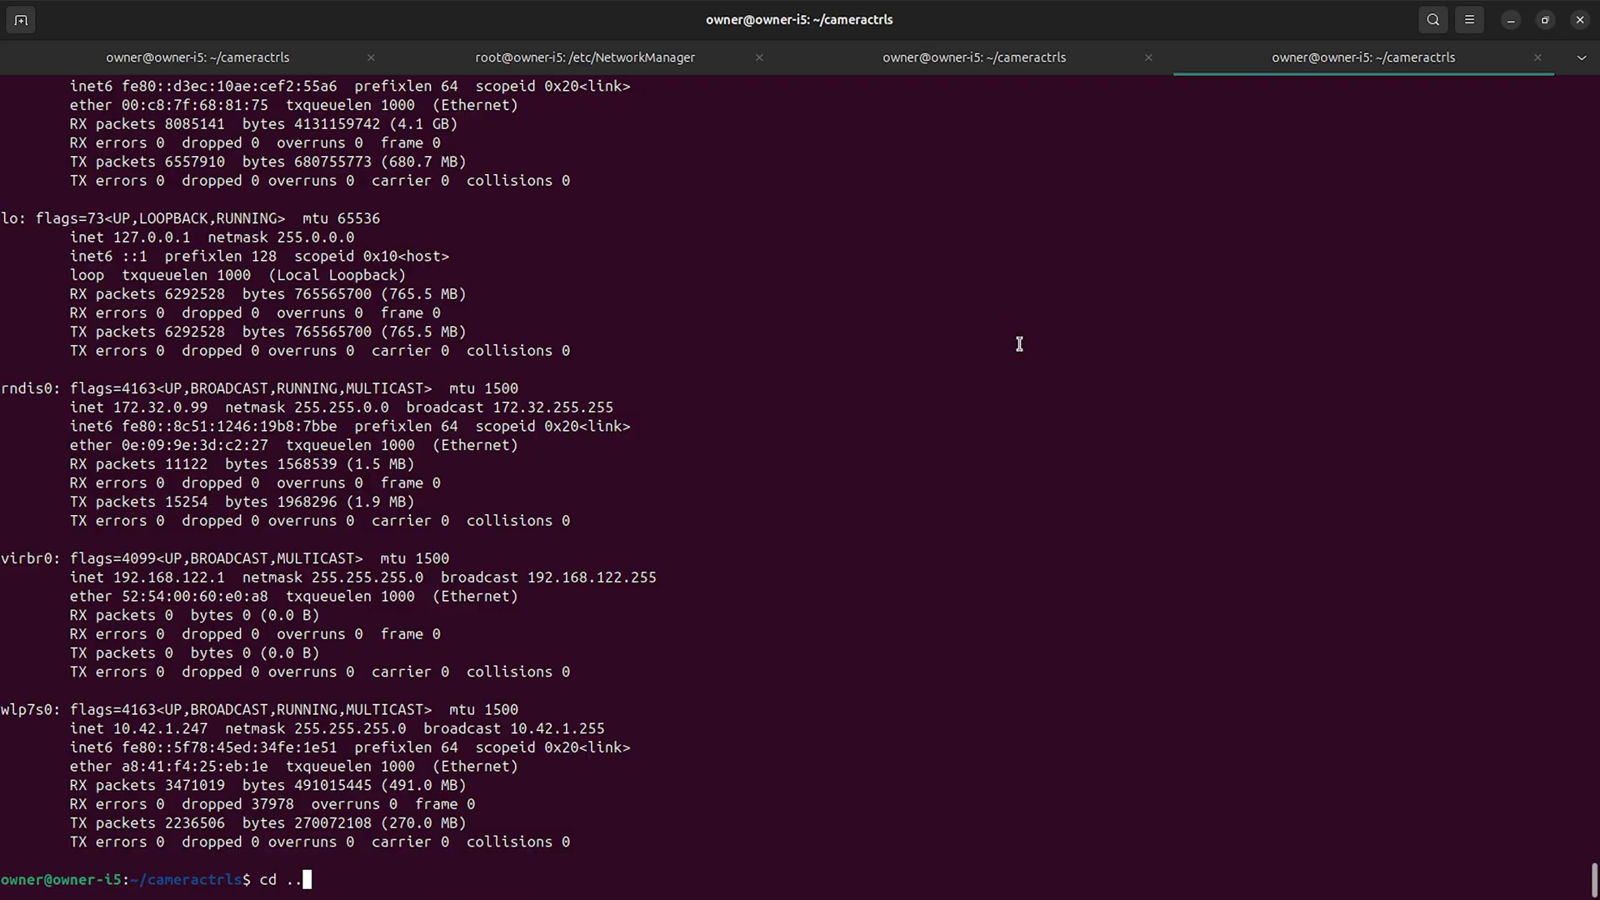
click(971, 58)
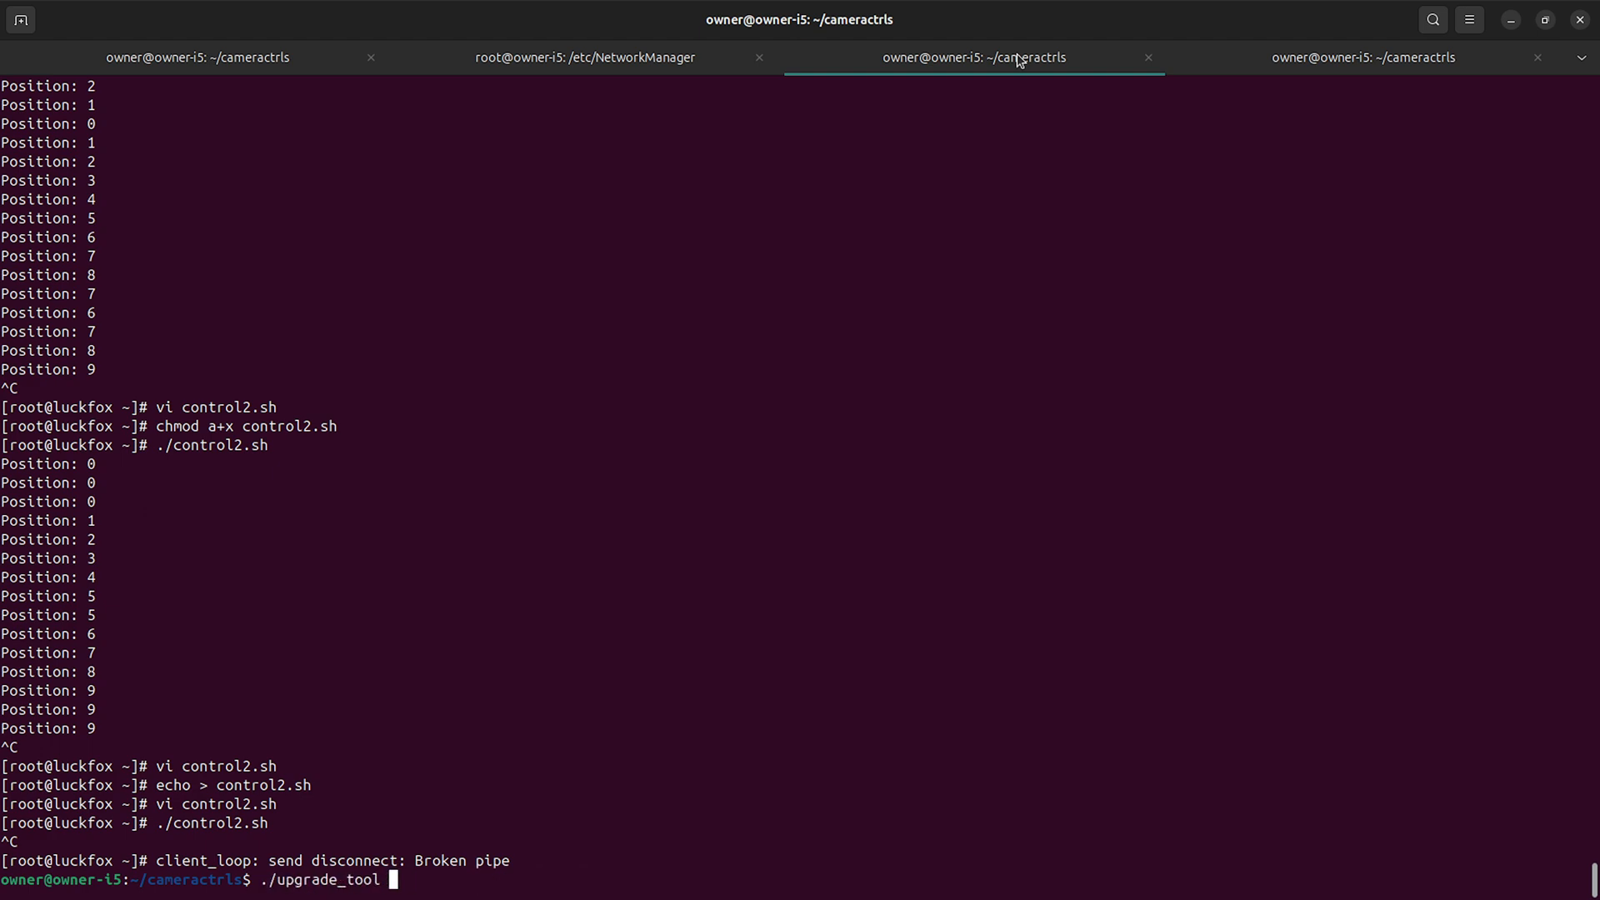
text(dmesg | tail)
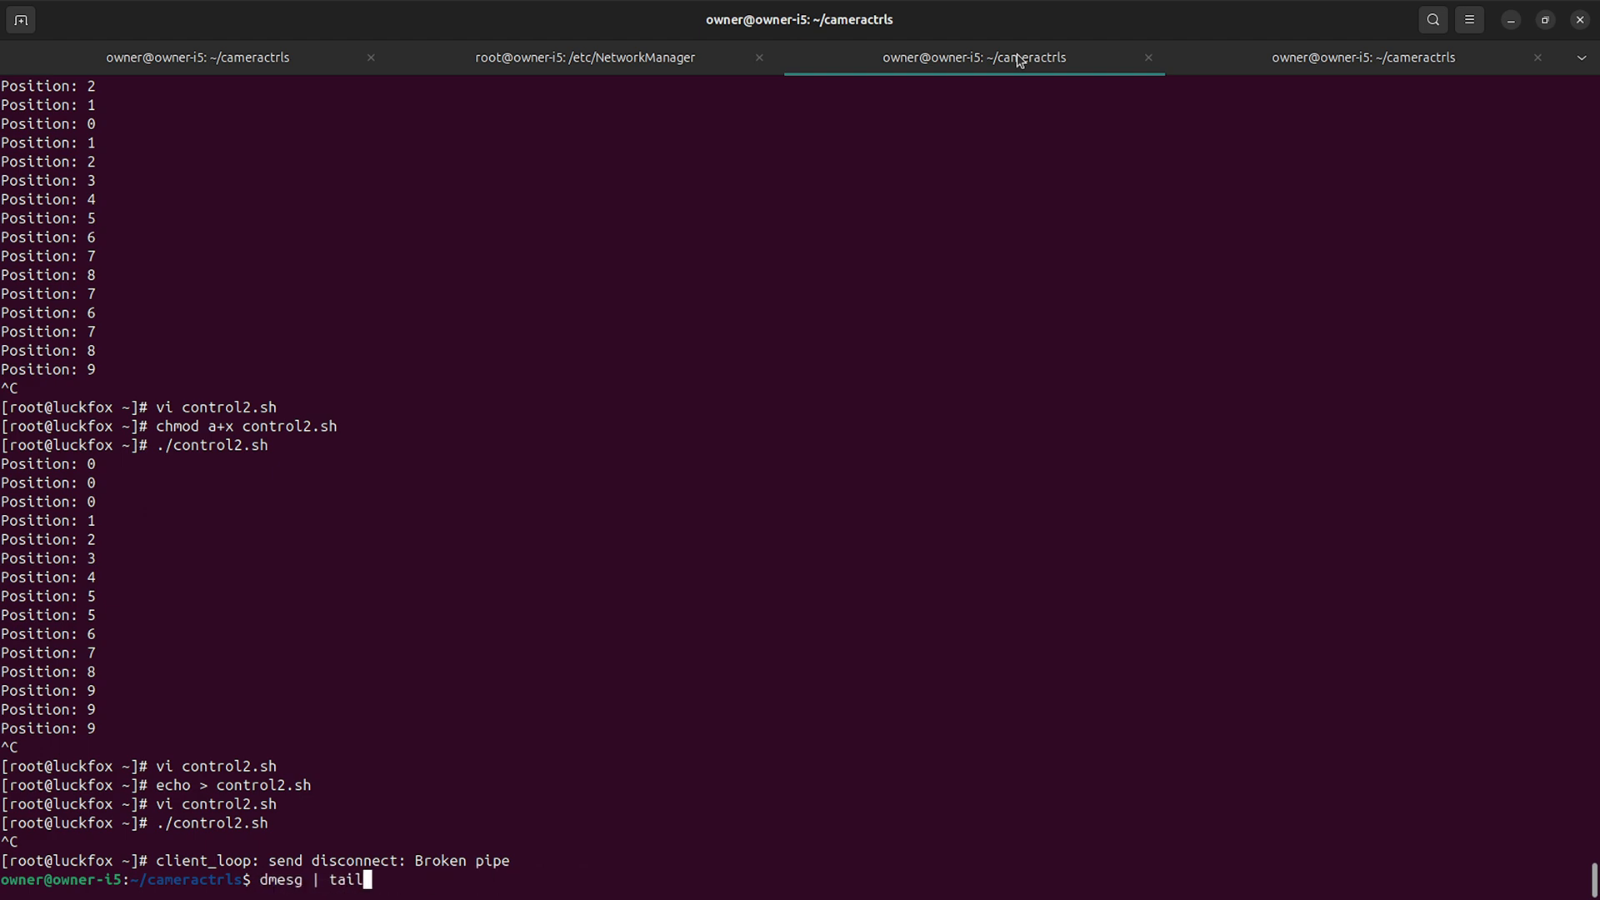
text(ssh pico@10.42.1.251)
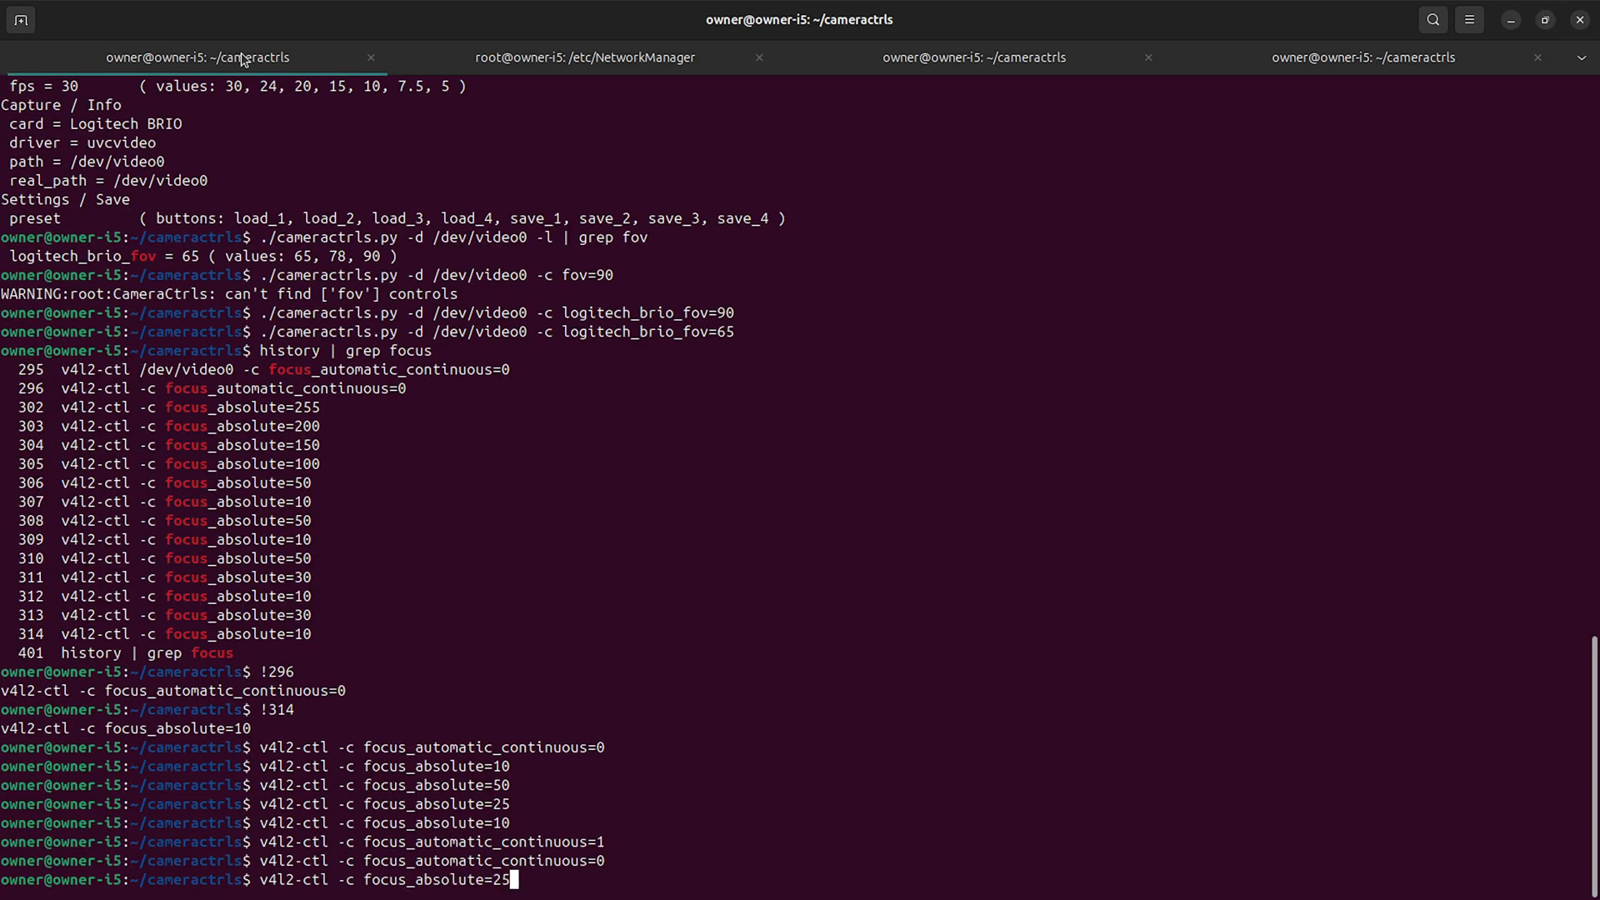
key(Return)
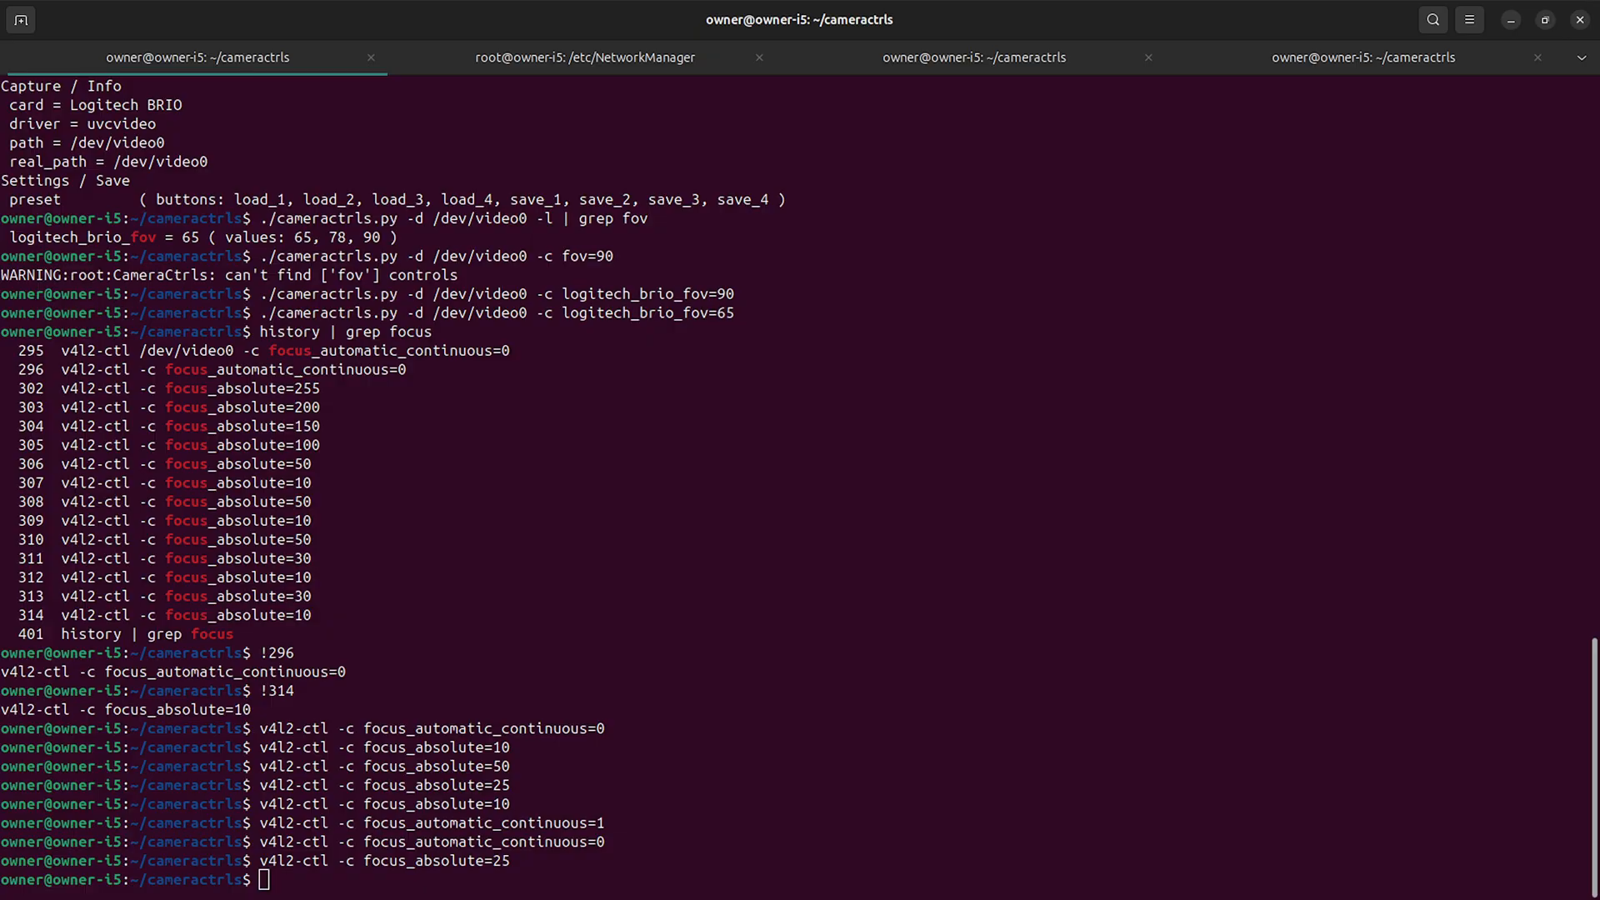